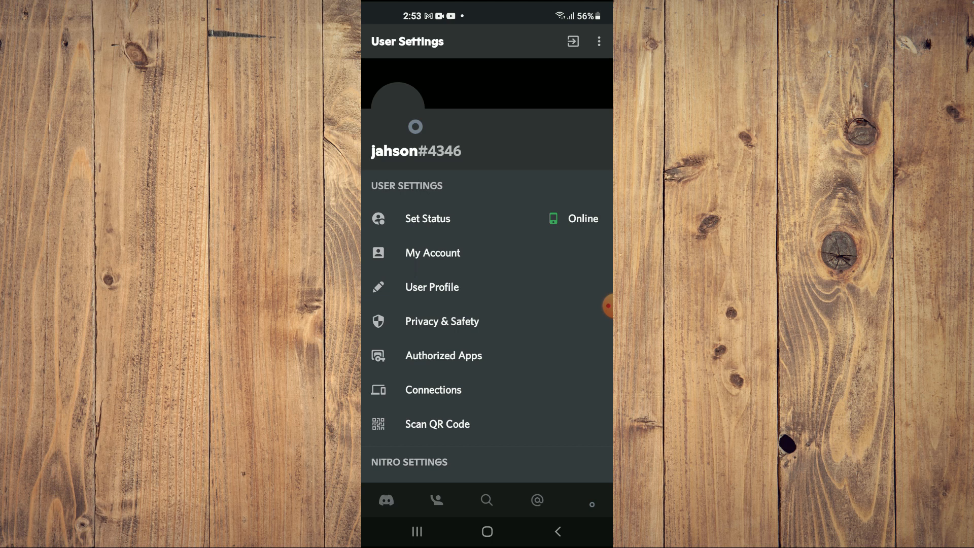
Step: Check the My Account page, return to User Settings, then go to the phone's home screen
{"action": "left_click", "coordinate": [432, 252]}
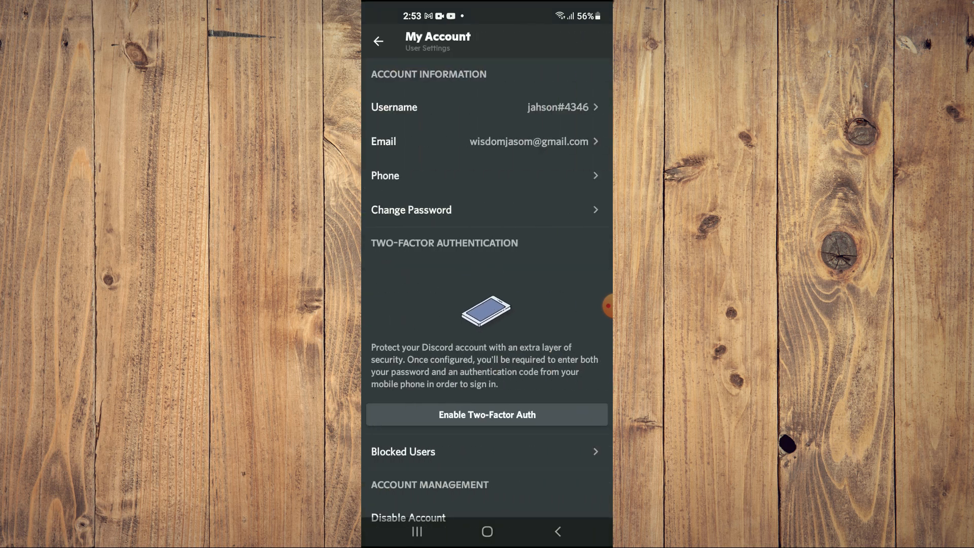
{"action": "left_click", "coordinate": [378, 41]}
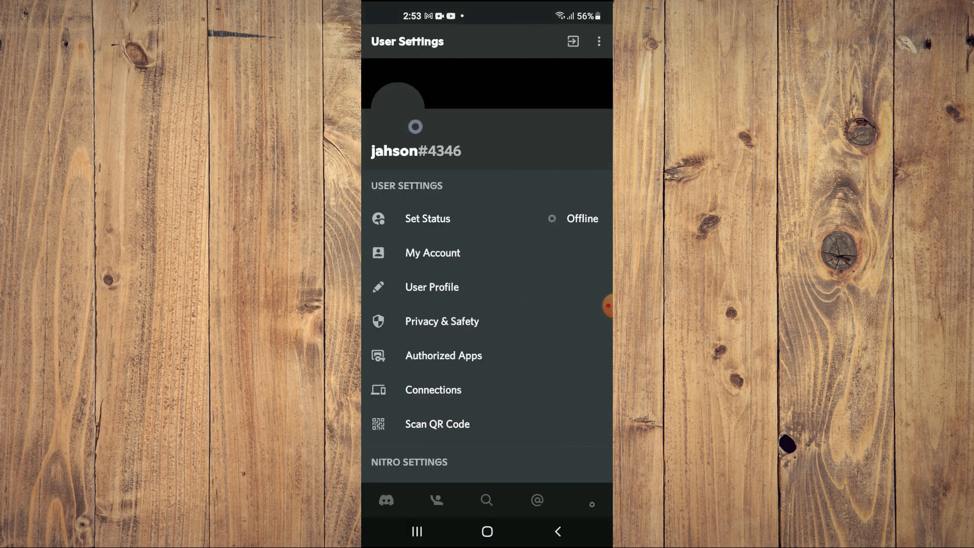
{"action": "left_click", "coordinate": [557, 532]}
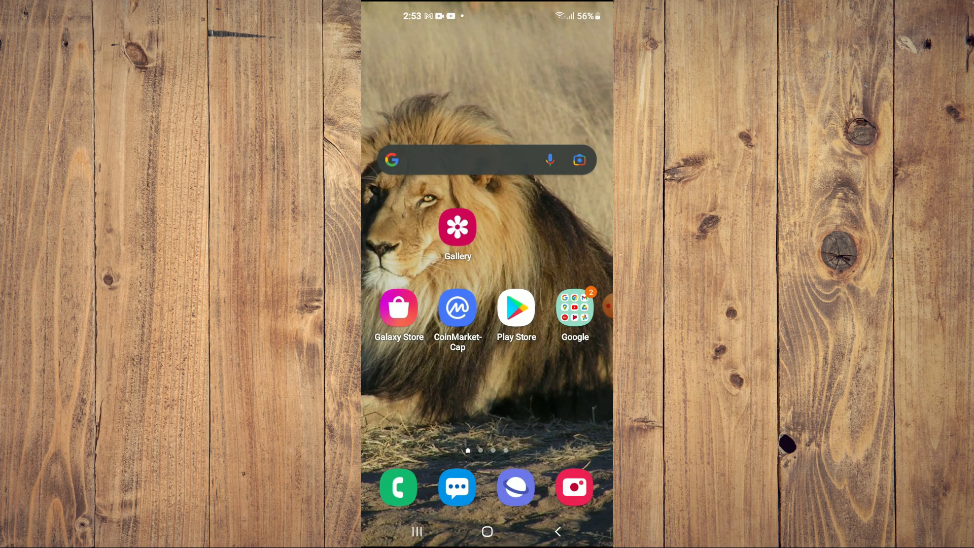
Step: Load emptycharacter.com in the phone's browser
{"action": "left_click", "coordinate": [575, 308]}
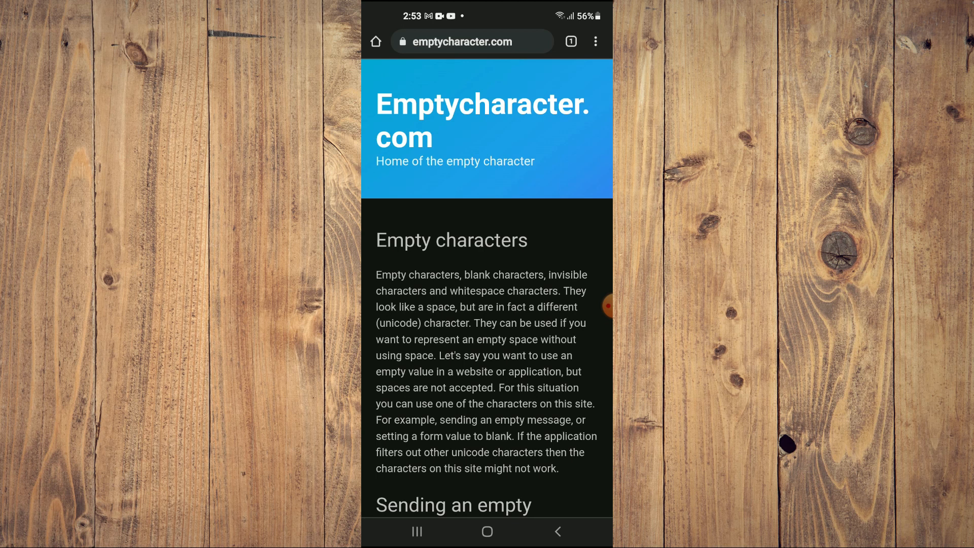
Step: Copy an invisible empty character to the clipboard from Method 1
{"action": "scroll", "scroll_direction": "down", "scroll_amount": 3}
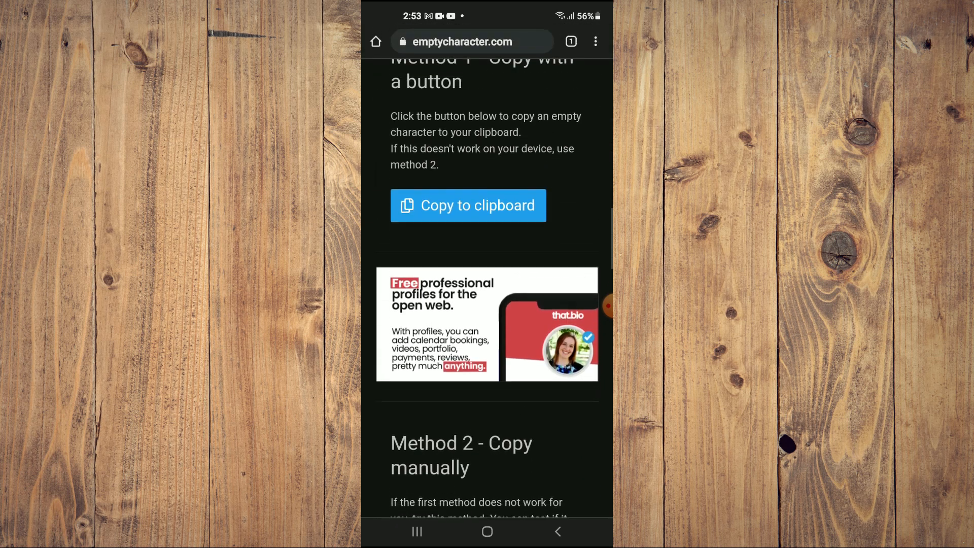
{"action": "scroll", "scroll_direction": "up", "scroll_amount": 3}
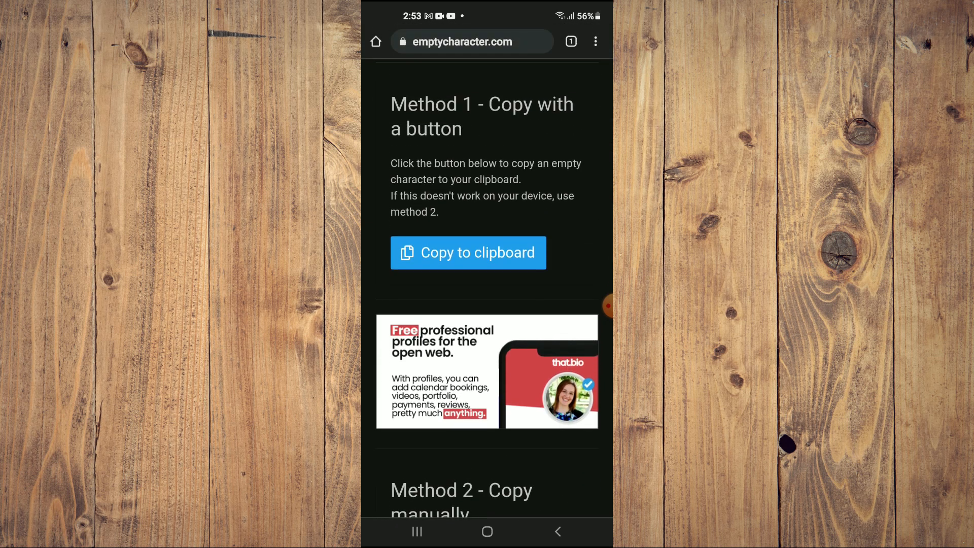
{"action": "left_click", "coordinate": [468, 252]}
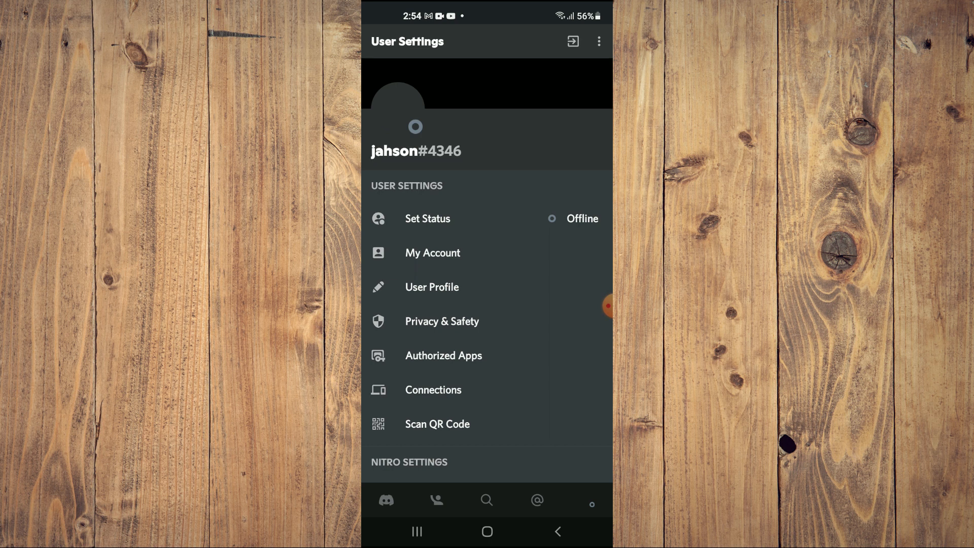
Step: Return to Discord's My Account page and reach the Edit Username screen
{"action": "left_click", "coordinate": [432, 252]}
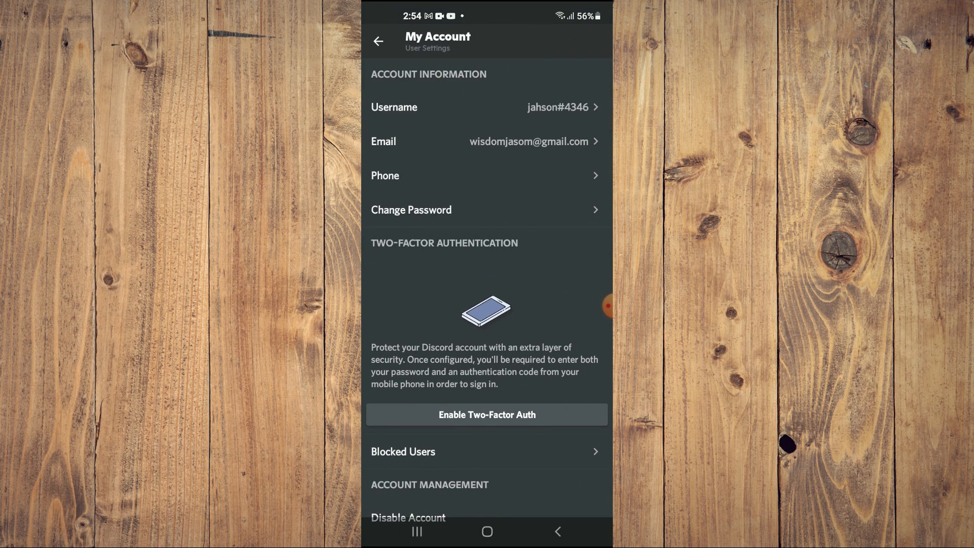
{"action": "left_click", "coordinate": [487, 107]}
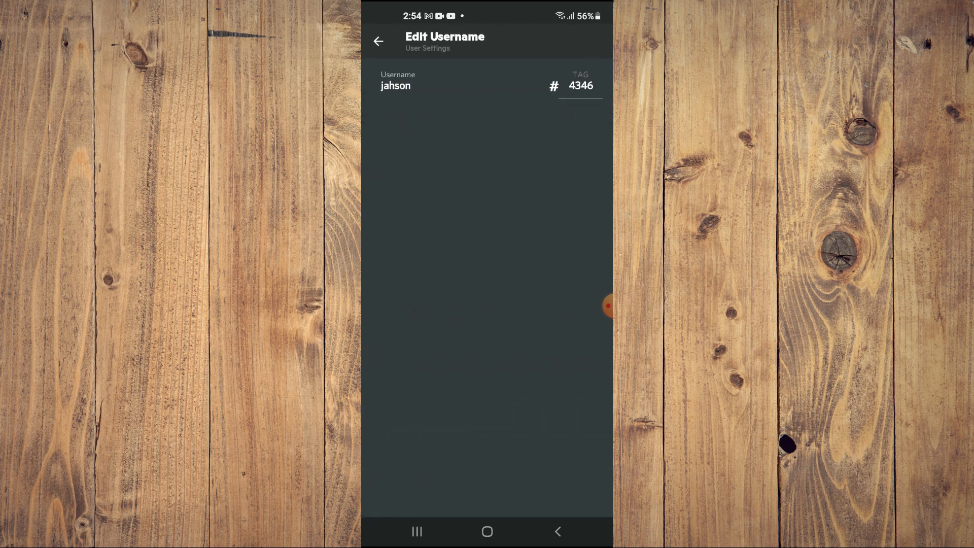
Step: Replace the username jahson with the pasted empty character and save, reaching the Confirm Password prompt
{"action": "left_click", "coordinate": [400, 86]}
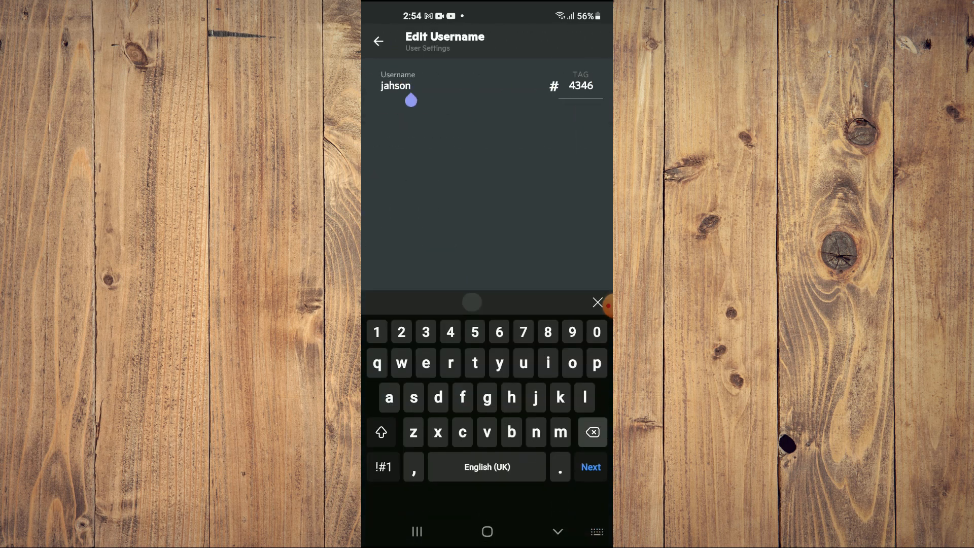
{"action": "left_click", "coordinate": [592, 432]}
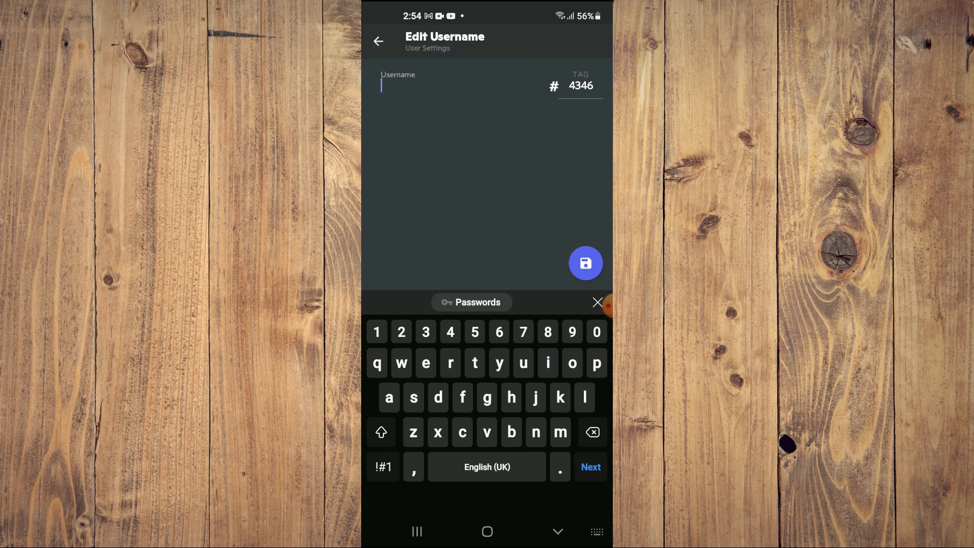
{"action": "left_click", "coordinate": [585, 263]}
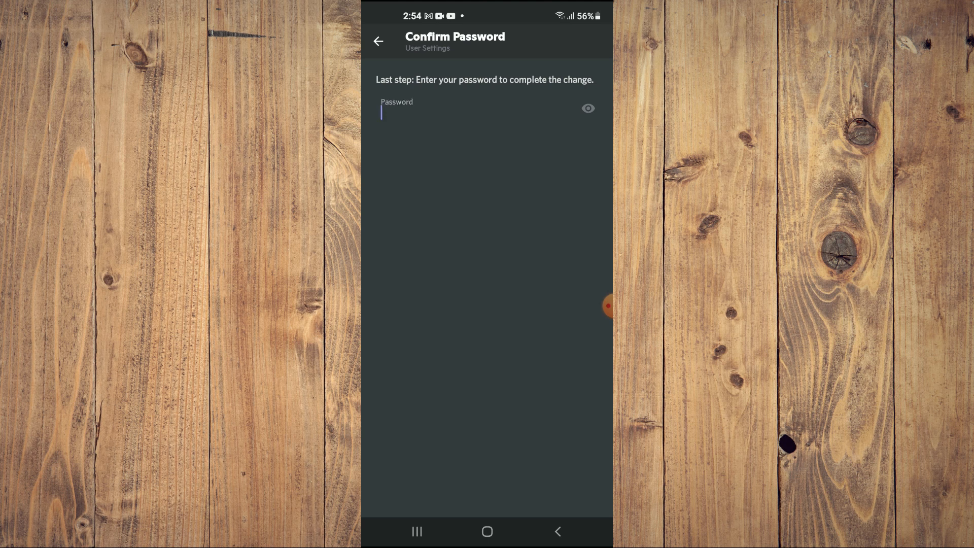
{"action": "left_click", "coordinate": [455, 109]}
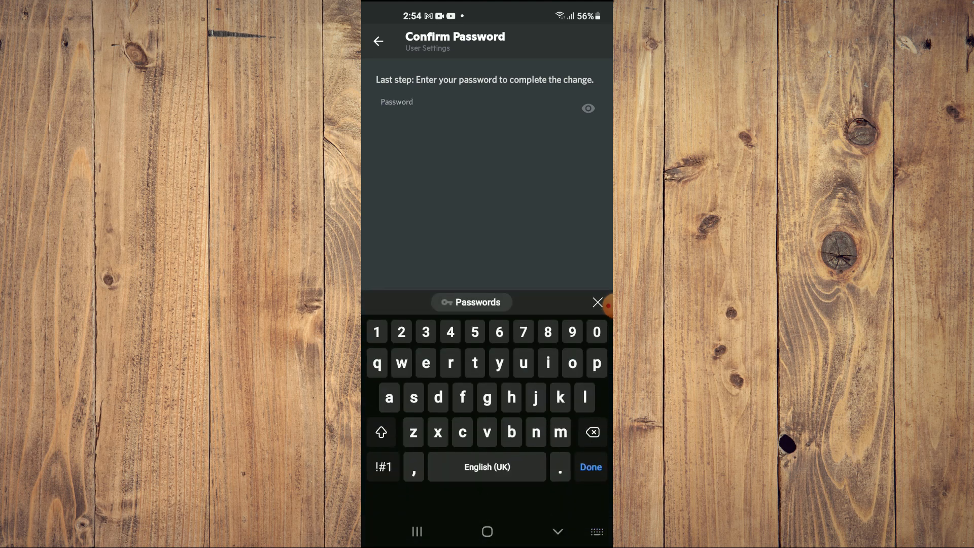
{"action": "left_click", "coordinate": [436, 109]}
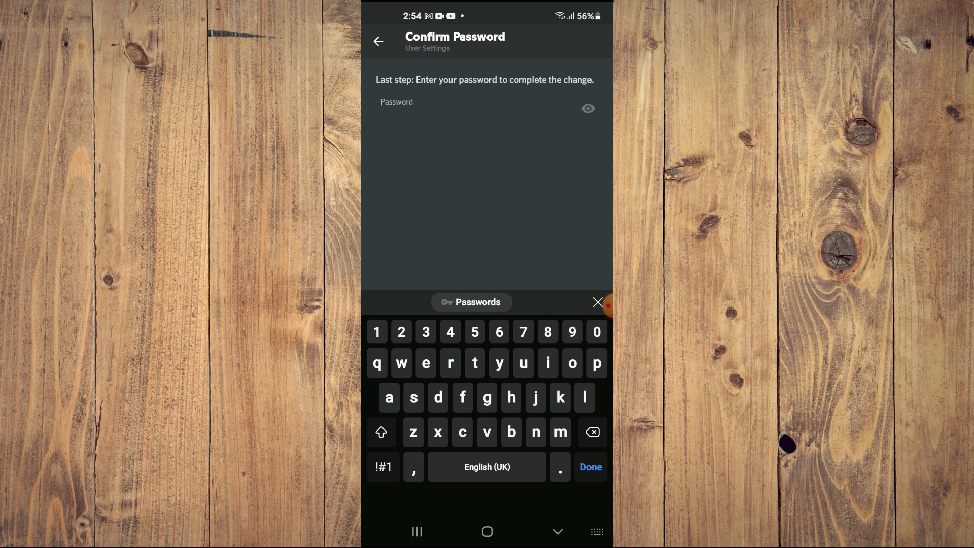
{"action": "left_click", "coordinate": [447, 111]}
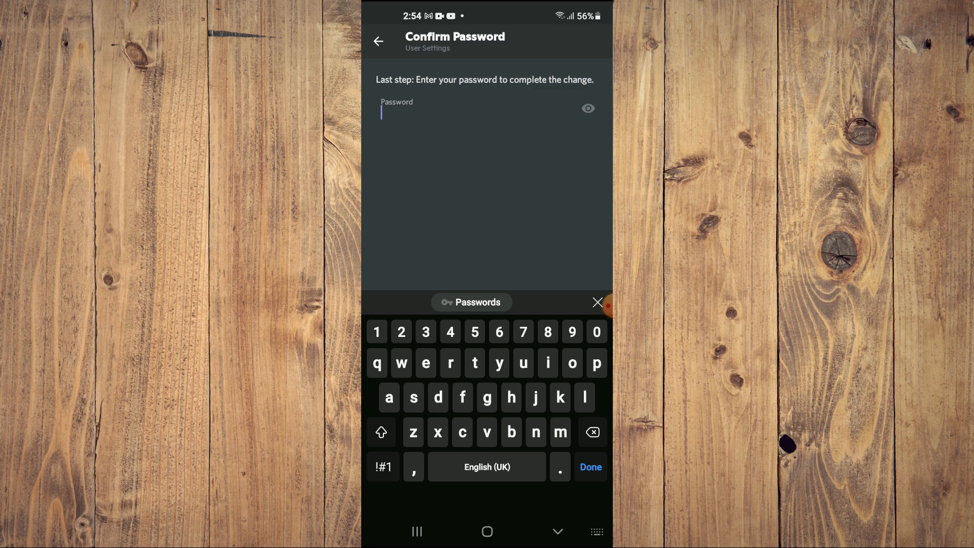